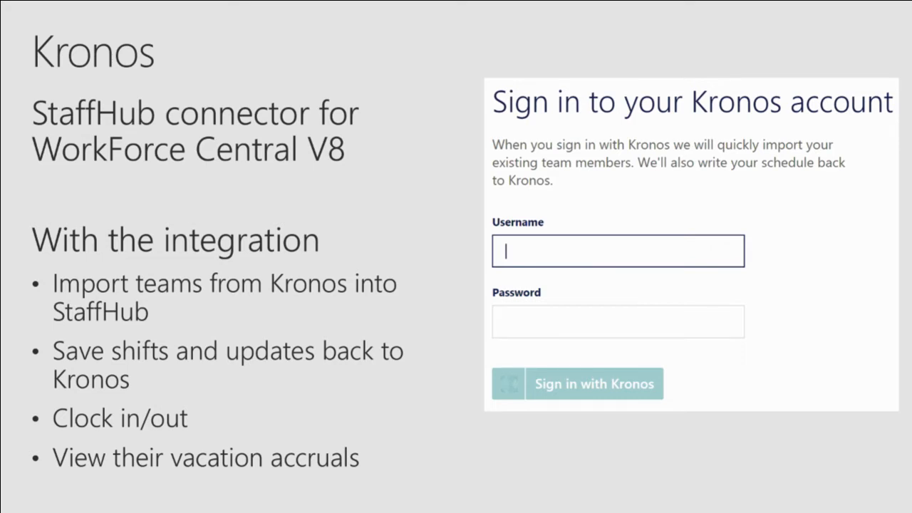
# Move to the StaffHub week of November 19–25, 2017 for Contoso Coffee Shop, still unpublished.
pyautogui.press('Right')
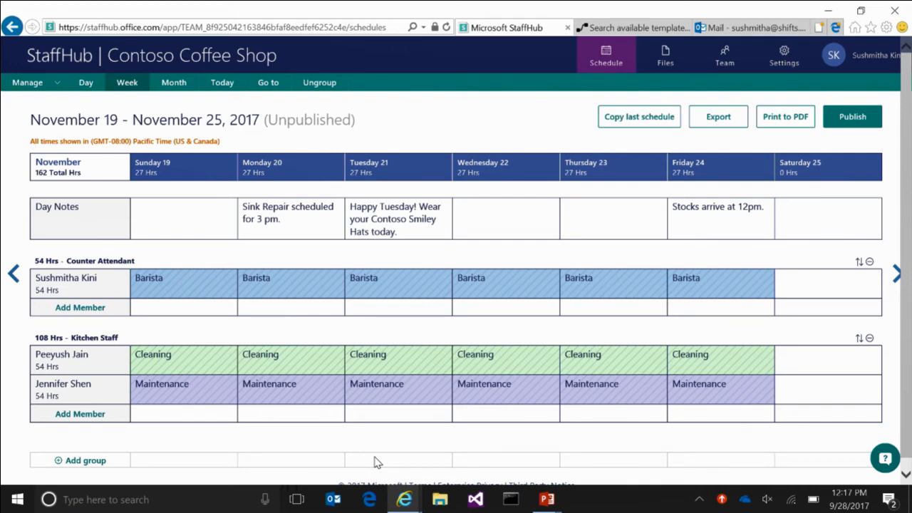
pyautogui.moveTo(597, 7)
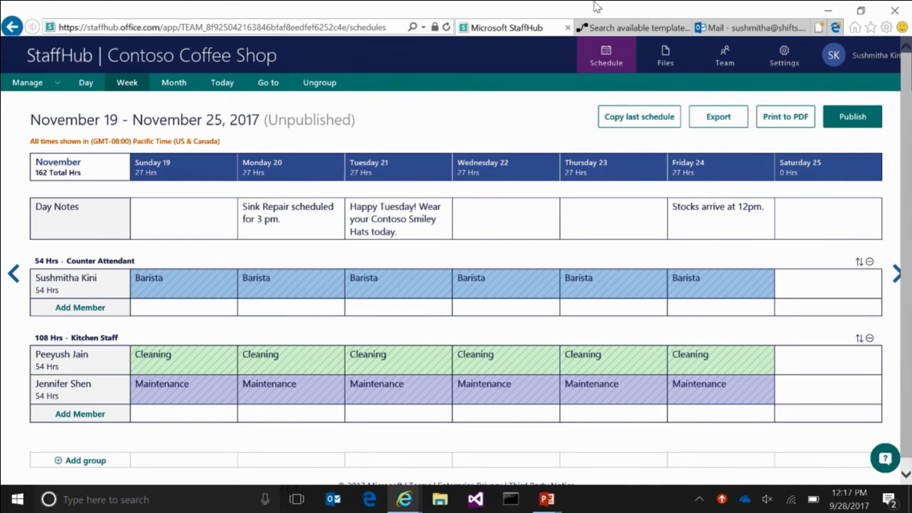
pyautogui.moveTo(34, 319)
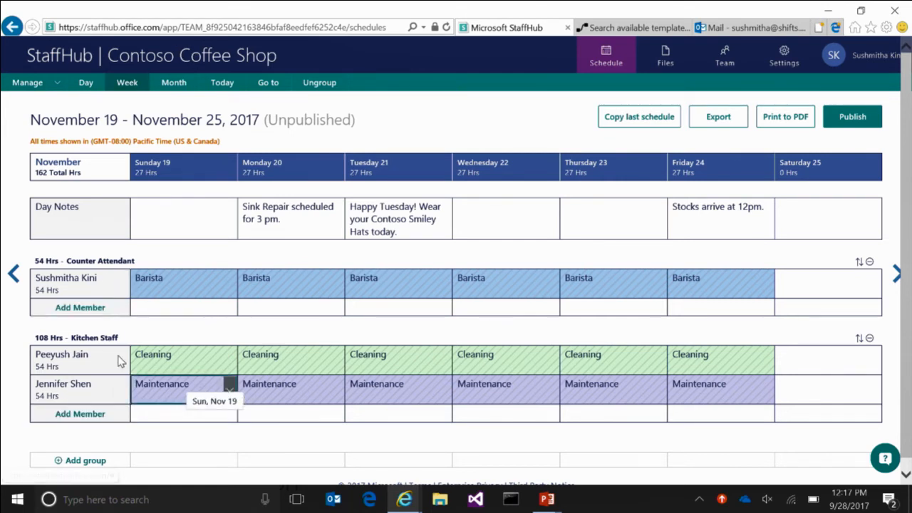
pyautogui.moveTo(248, 261)
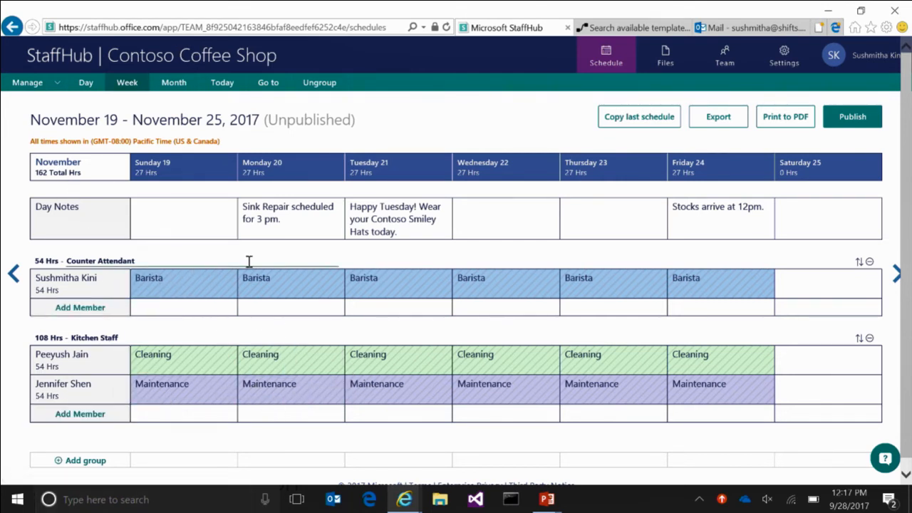
pyautogui.moveTo(211, 263)
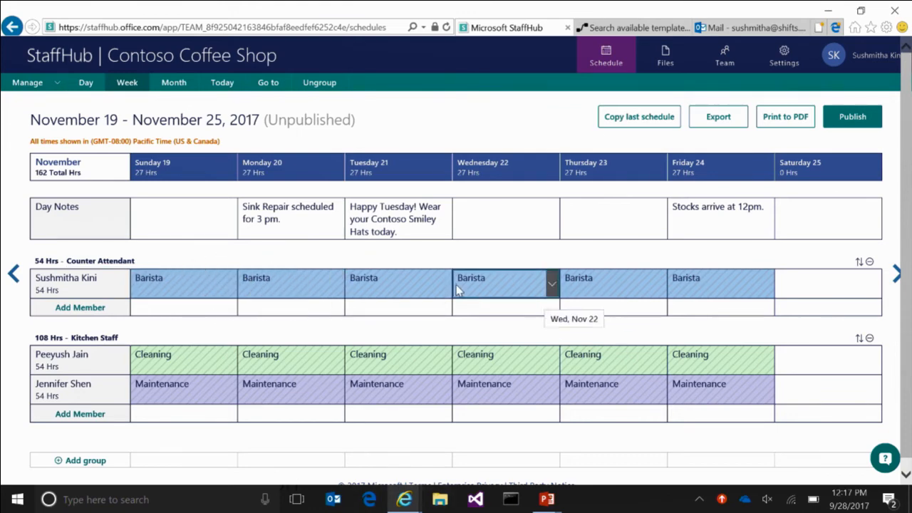
pyautogui.moveTo(635, 22)
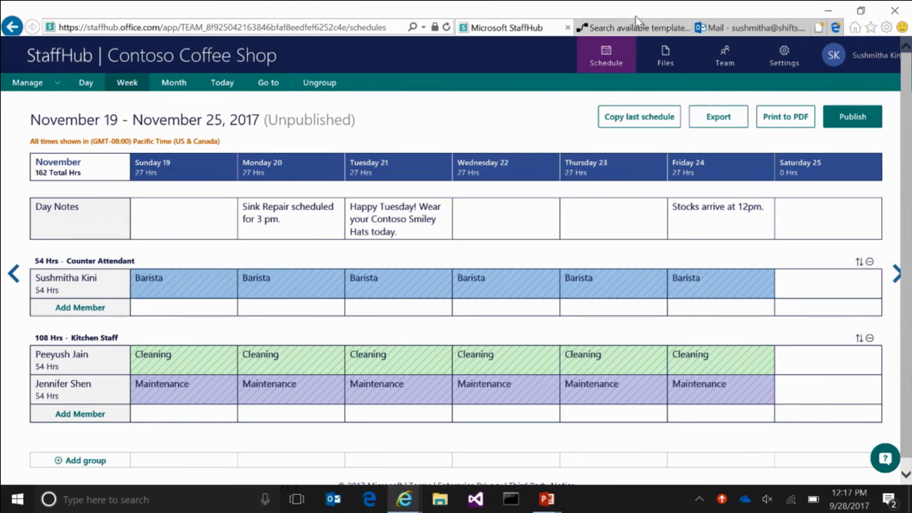
# Review the 'staffhub' template search results in Flow, including the schedule-published email template.
pyautogui.click(633, 27)
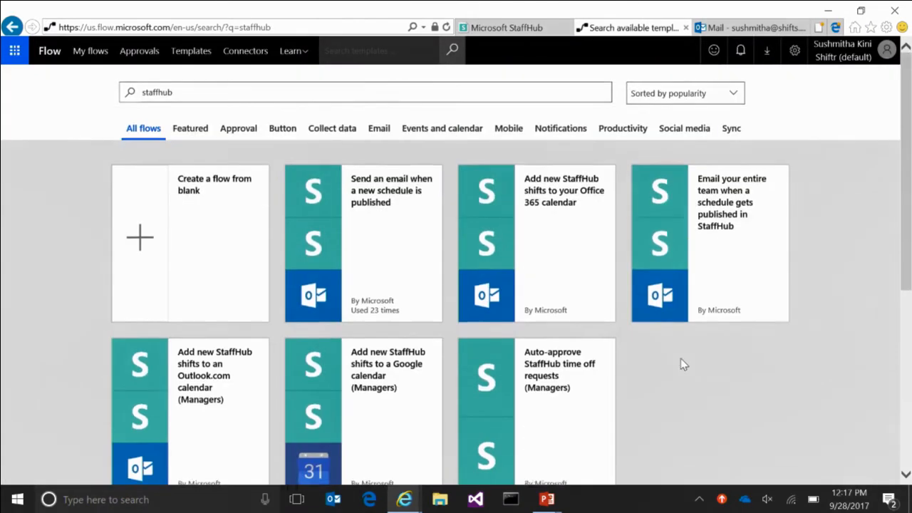
pyautogui.moveTo(188, 182)
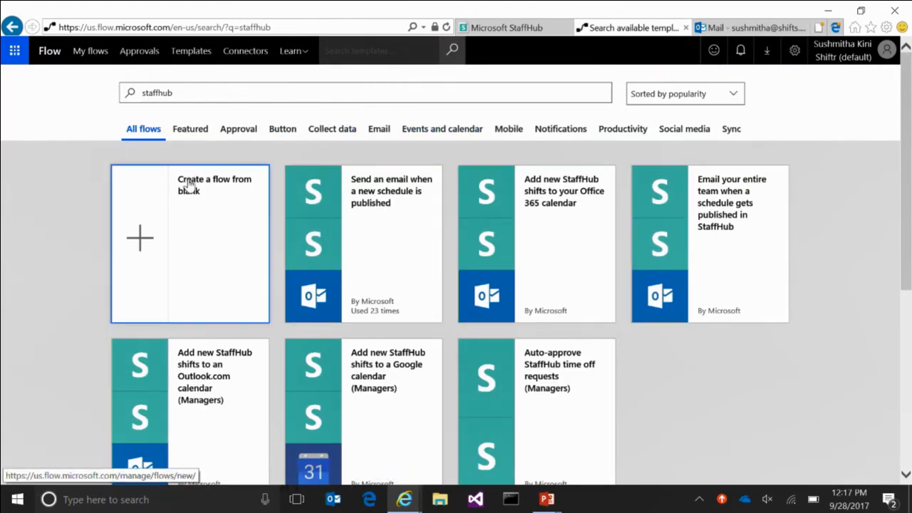
pyautogui.moveTo(188, 192)
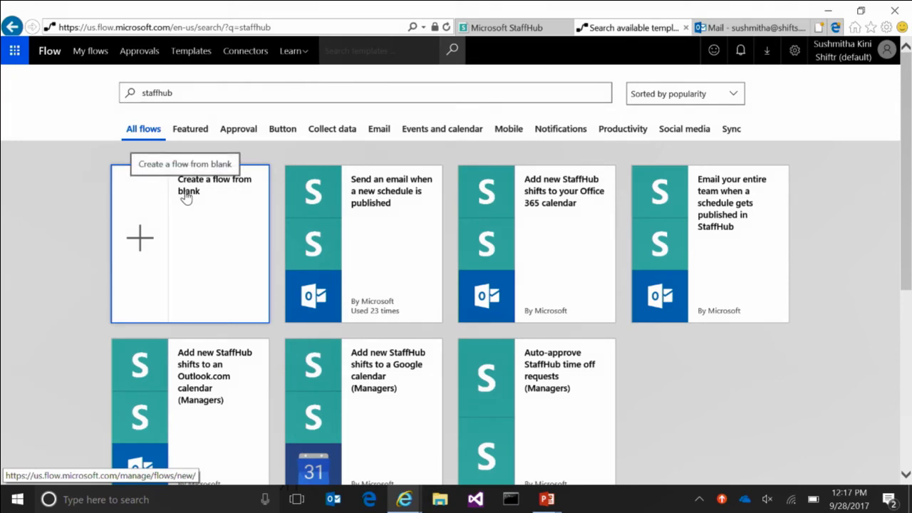
pyautogui.moveTo(317, 322)
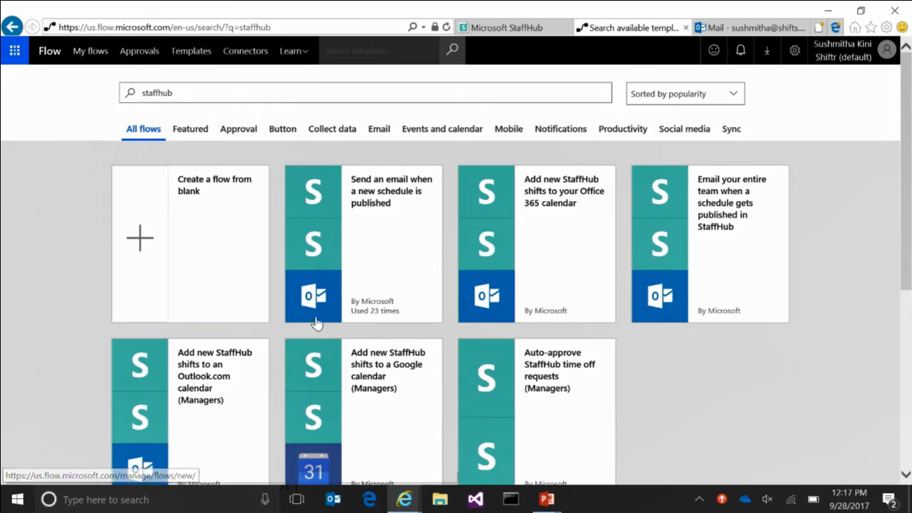
pyautogui.moveTo(348, 256)
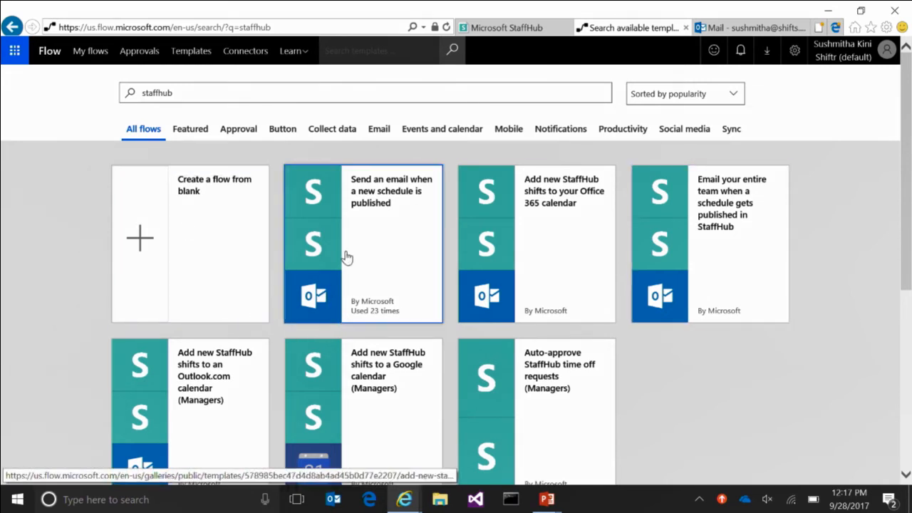
pyautogui.moveTo(832, 379)
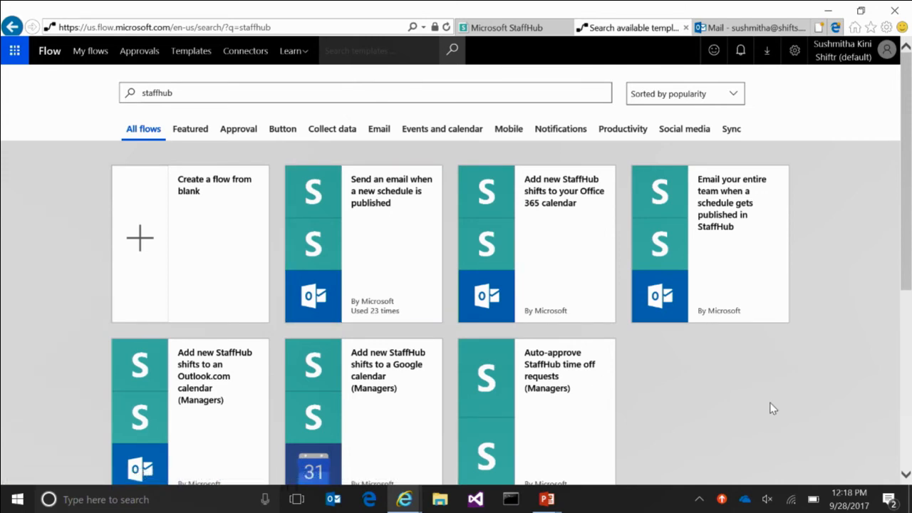
pyautogui.moveTo(696, 385)
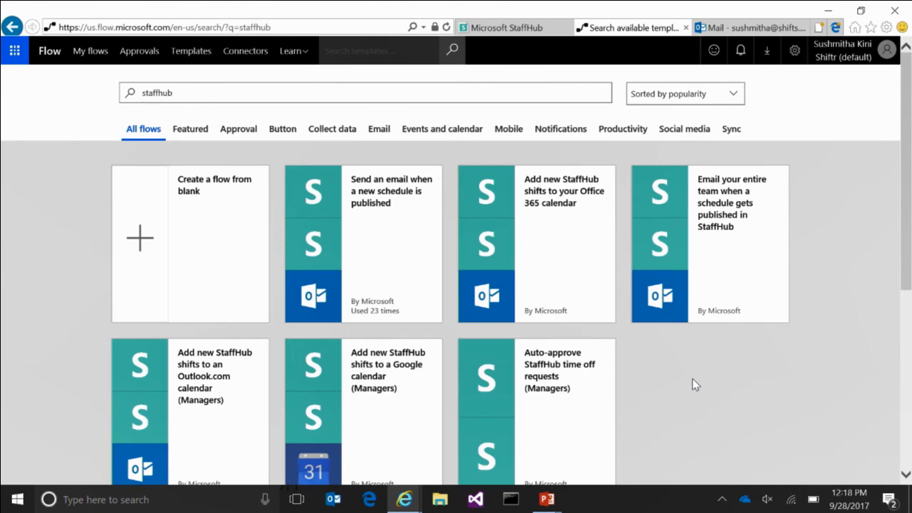
pyautogui.moveTo(723, 457)
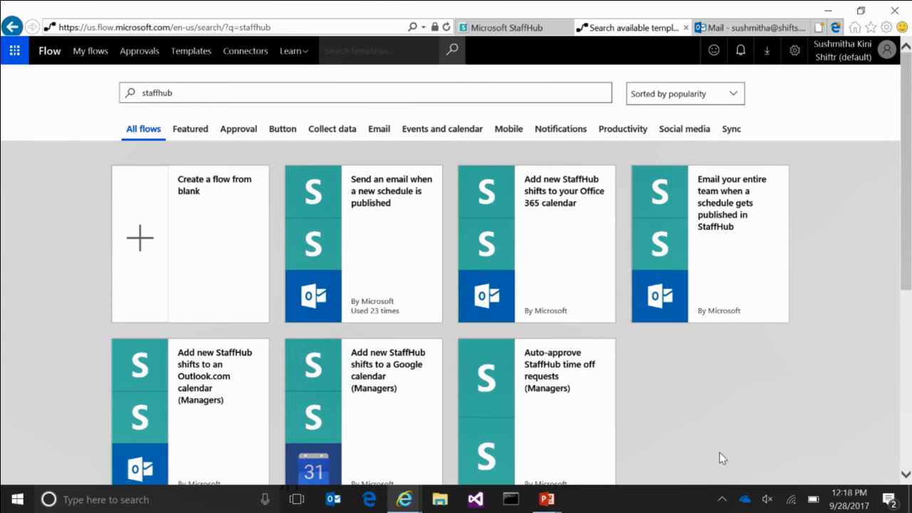
pyautogui.scroll(-3)
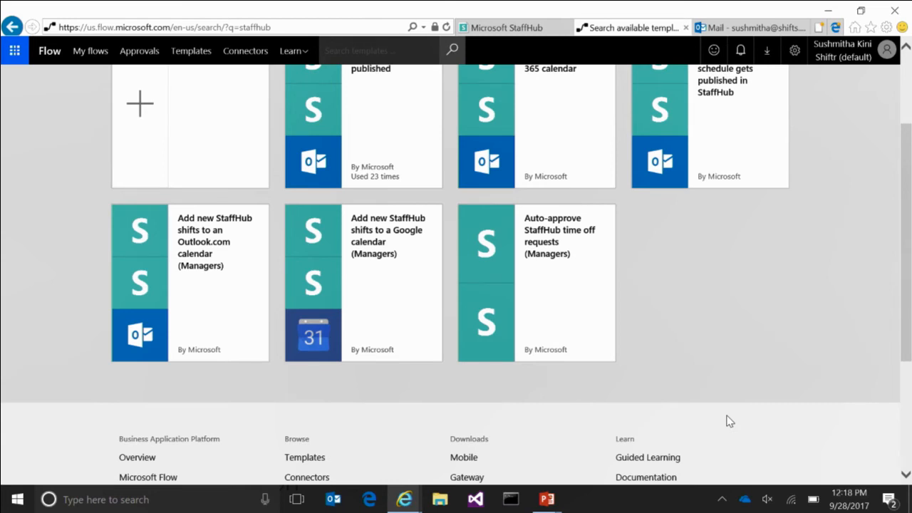
pyautogui.moveTo(339, 306)
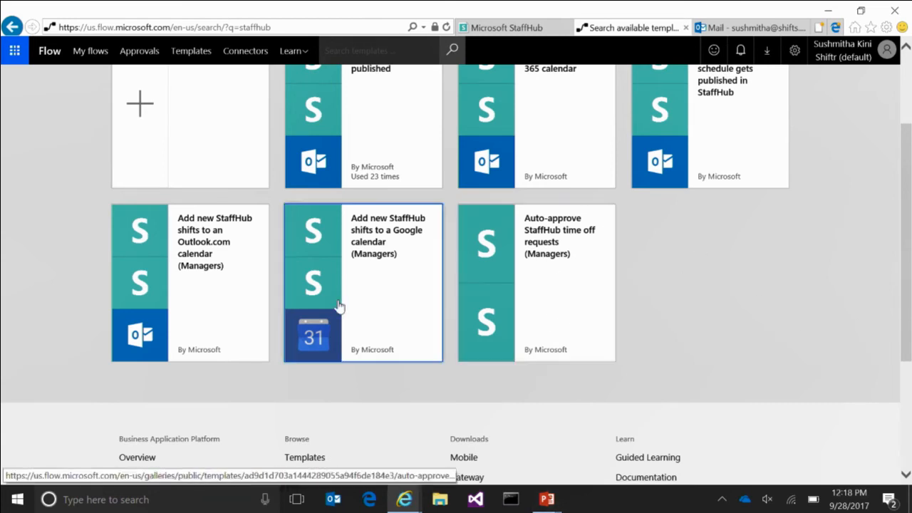
pyautogui.scroll(3)
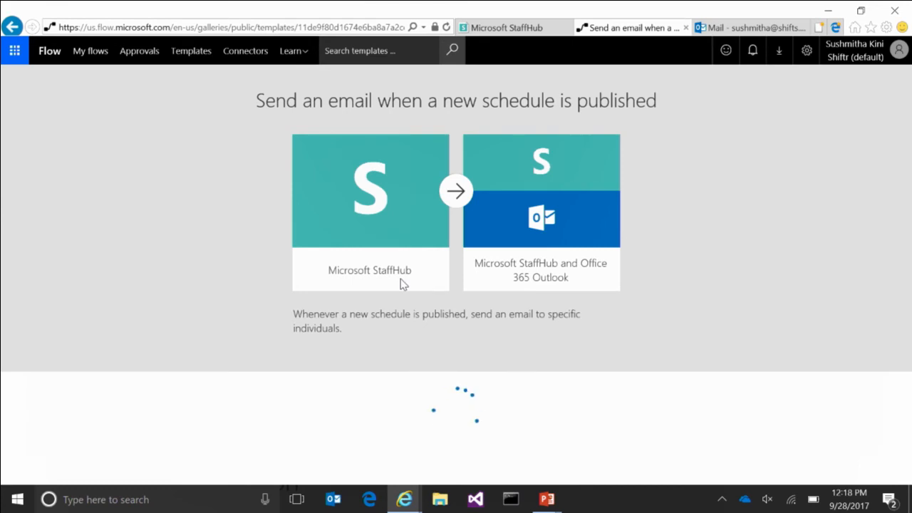
# Select Contoso Coffee Shop as the team ID in the StaffHub trigger.
pyautogui.scroll(-3)
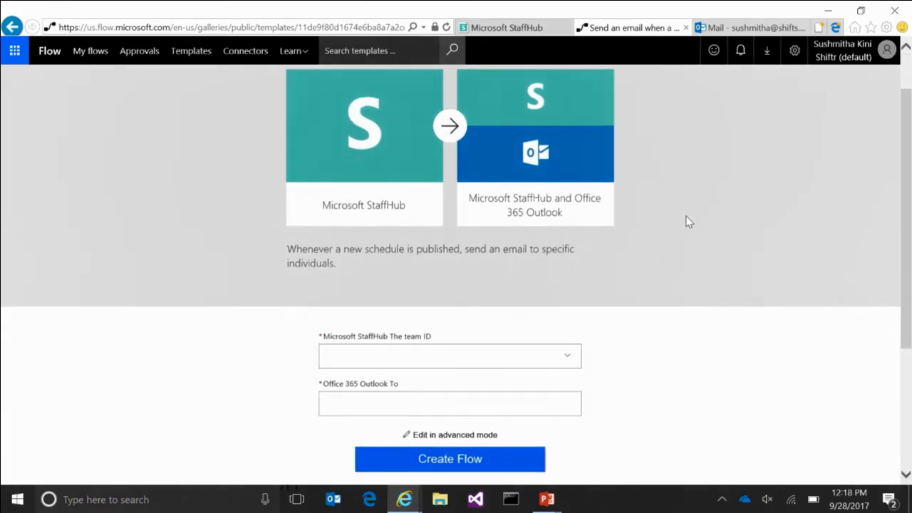
pyautogui.scroll(-3)
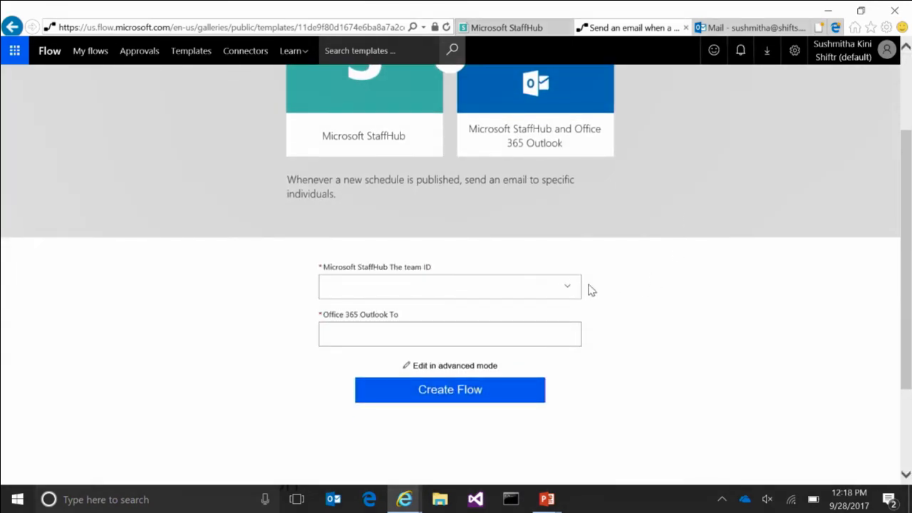
pyautogui.click(450, 286)
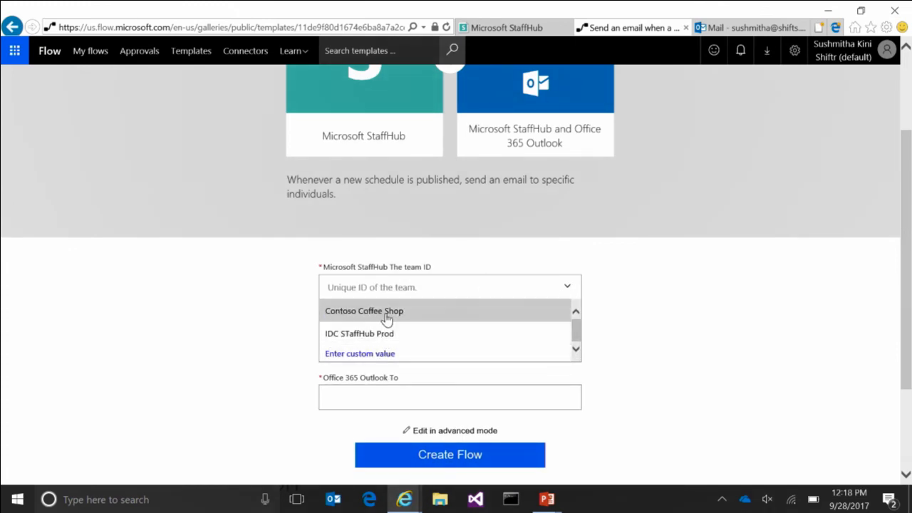
pyautogui.click(365, 311)
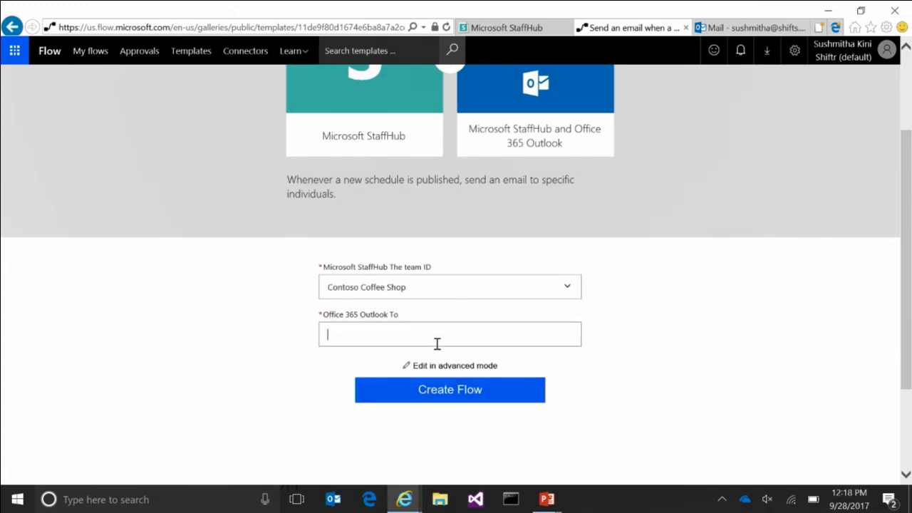
pyautogui.write('sushmitha')
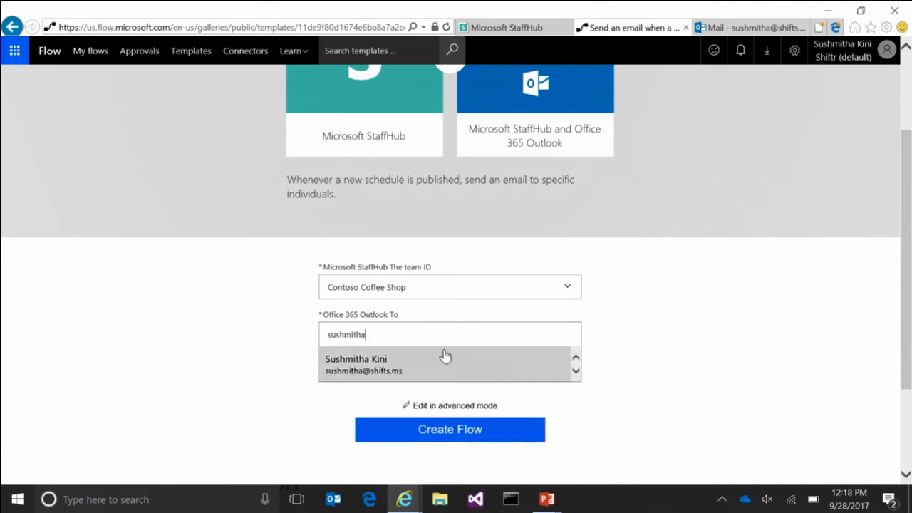
pyautogui.moveTo(499, 268)
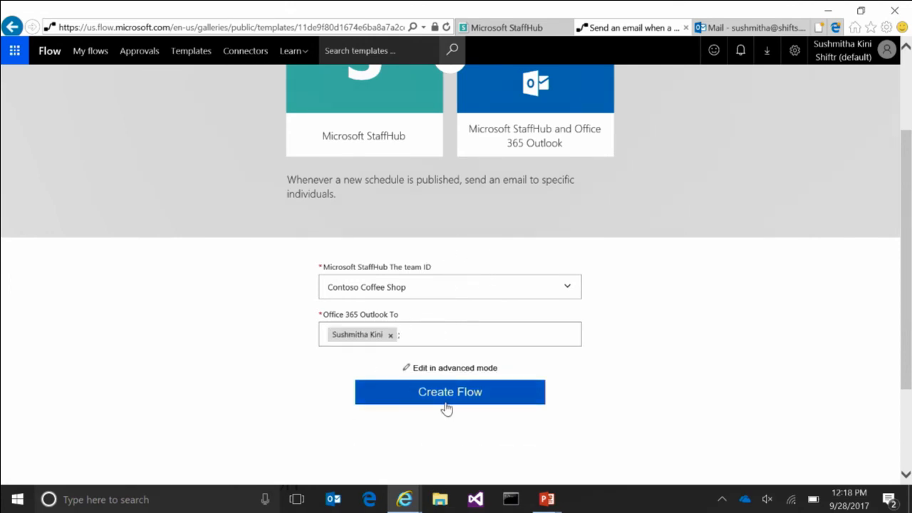
pyautogui.click(450, 392)
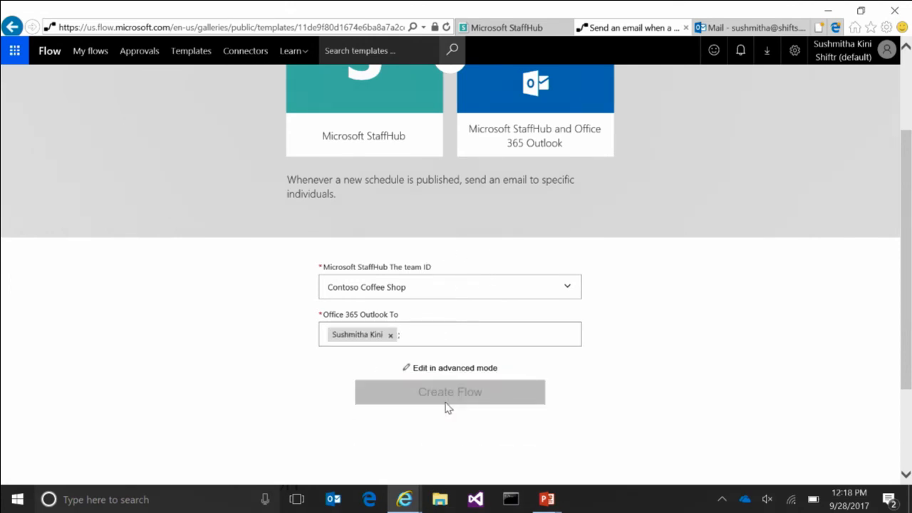
pyautogui.click(451, 392)
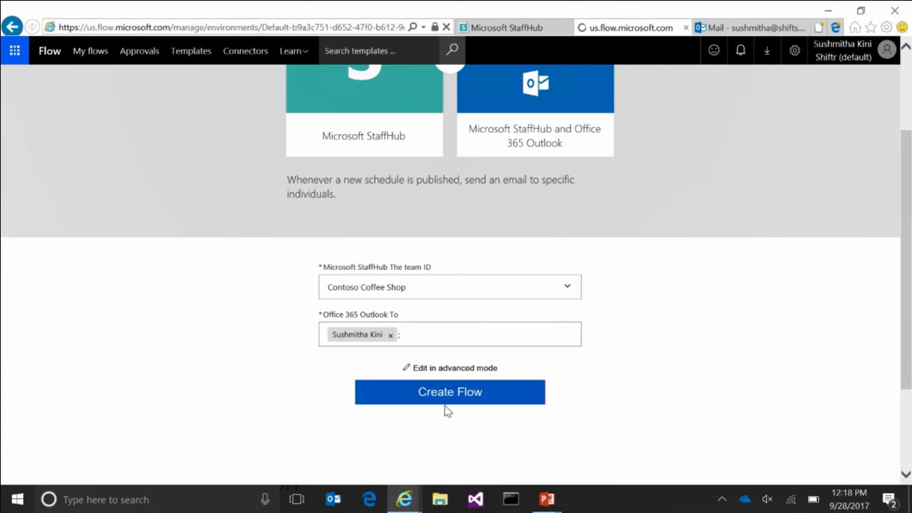
# Publish the November 19–25 Contoso Coffee Shop schedule in StaffHub.
pyautogui.click(451, 392)
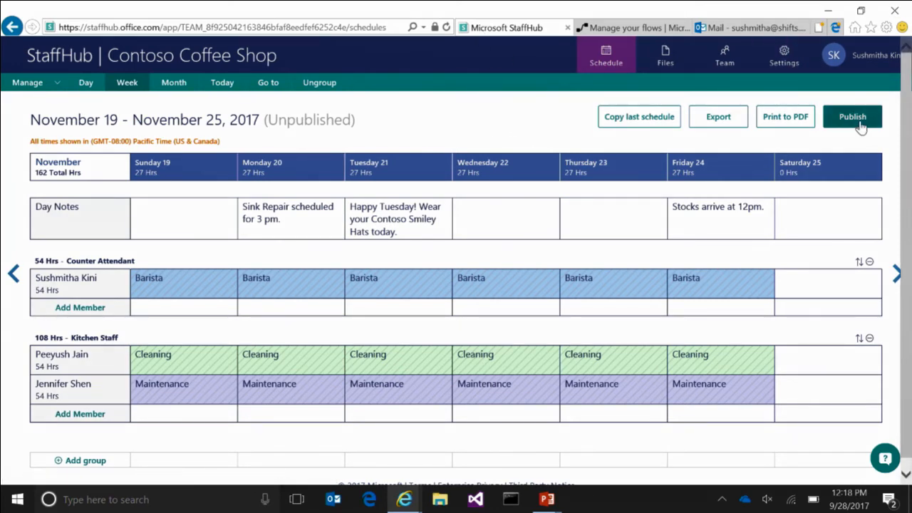
pyautogui.click(852, 117)
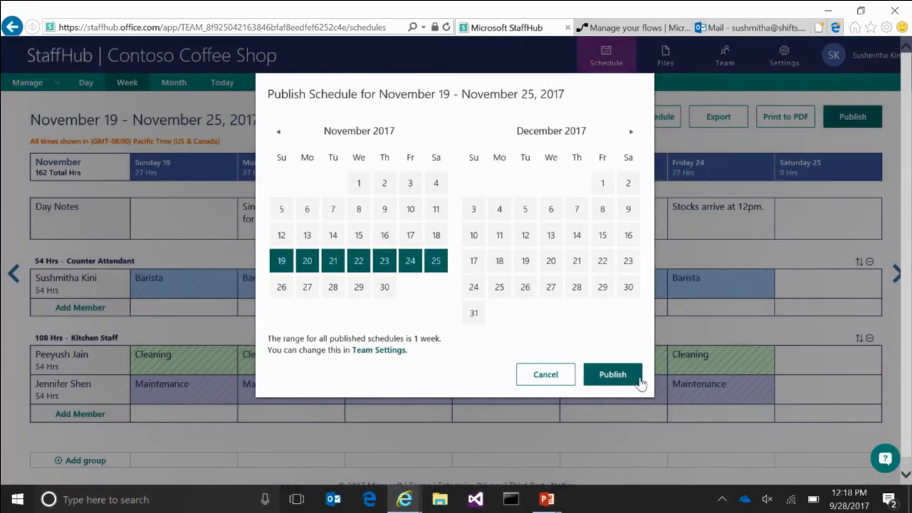
pyautogui.click(613, 373)
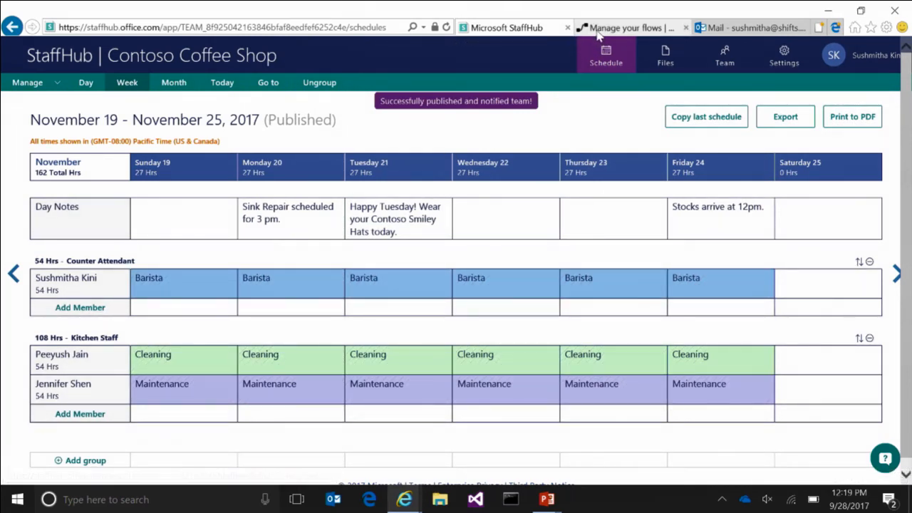
# Confirm the flow run succeeded in its run history and read the schedule-published email in Outlook.
pyautogui.click(627, 27)
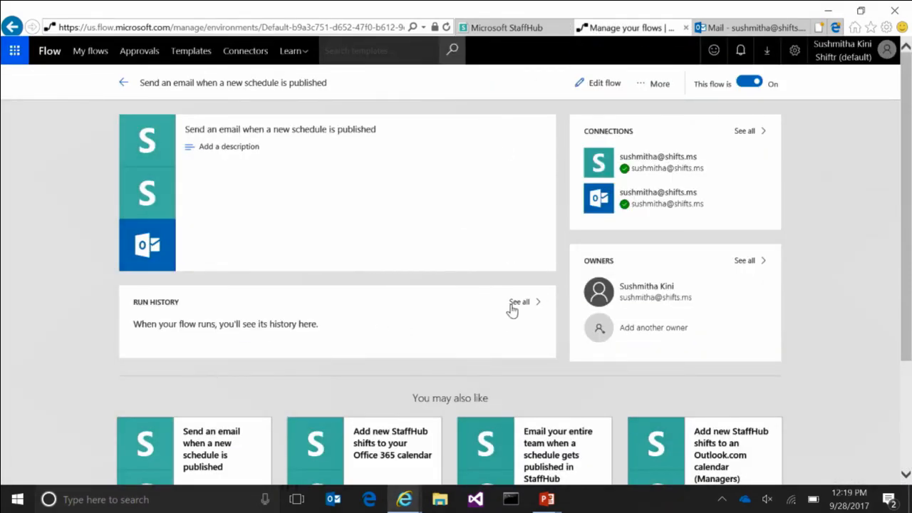
pyautogui.click(519, 303)
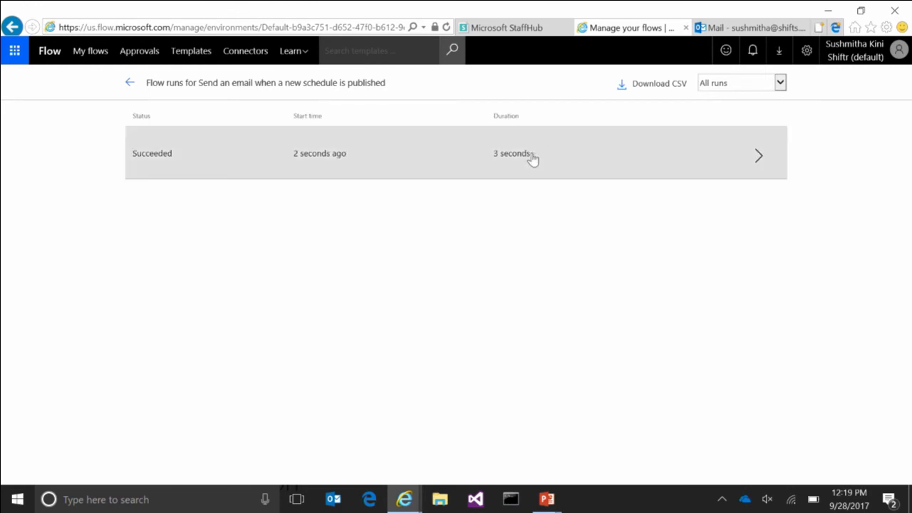
pyautogui.click(748, 27)
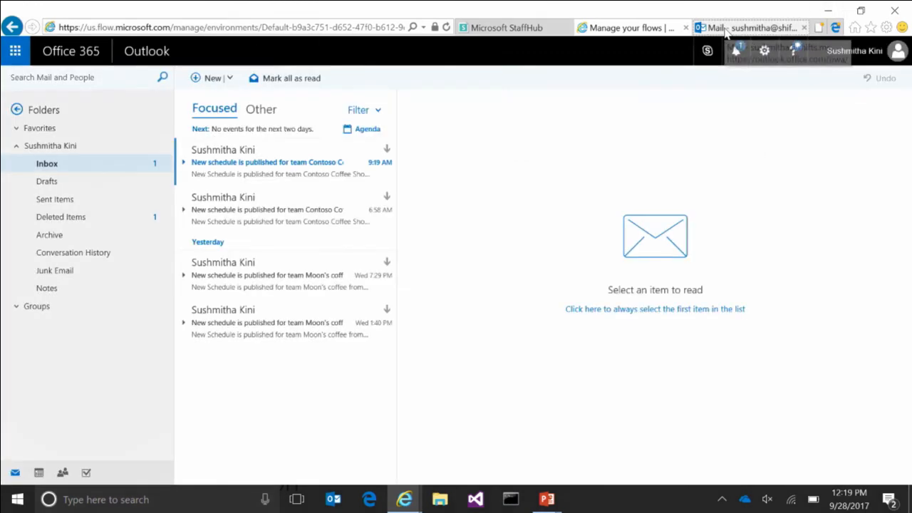
pyautogui.click(268, 162)
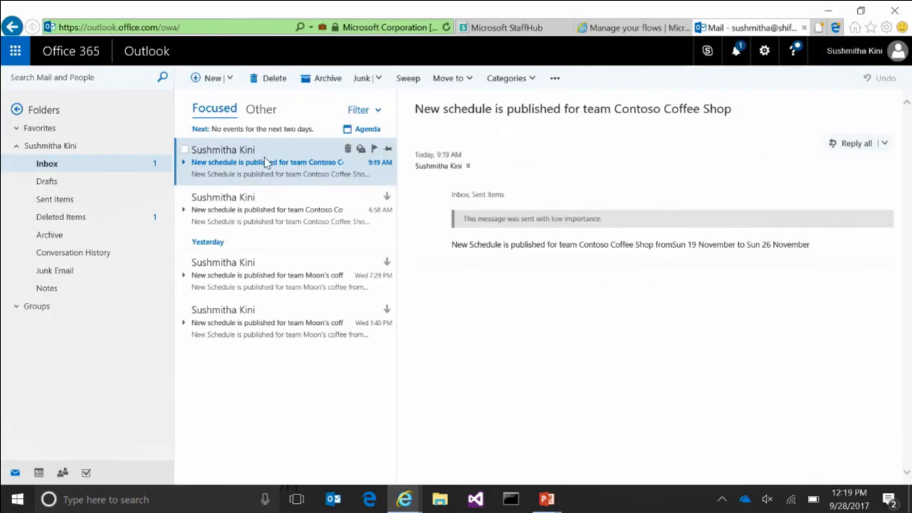